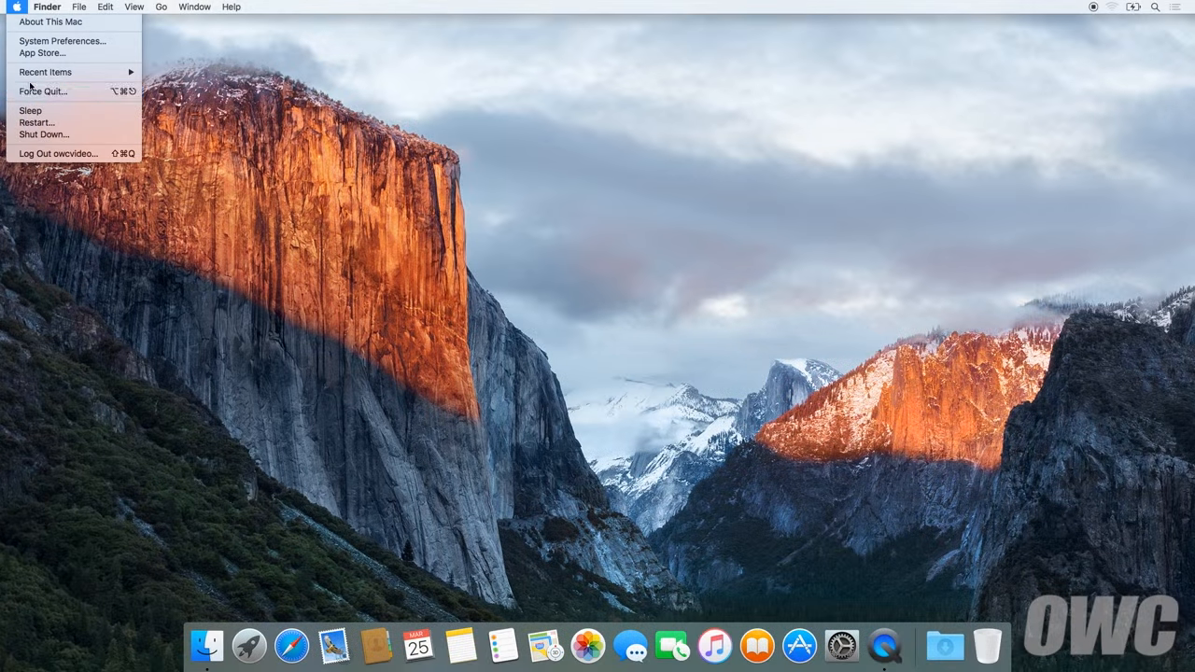
Step: Bring up System Preferences from the Apple menu to reach Energy Saver
left_click(45, 135)
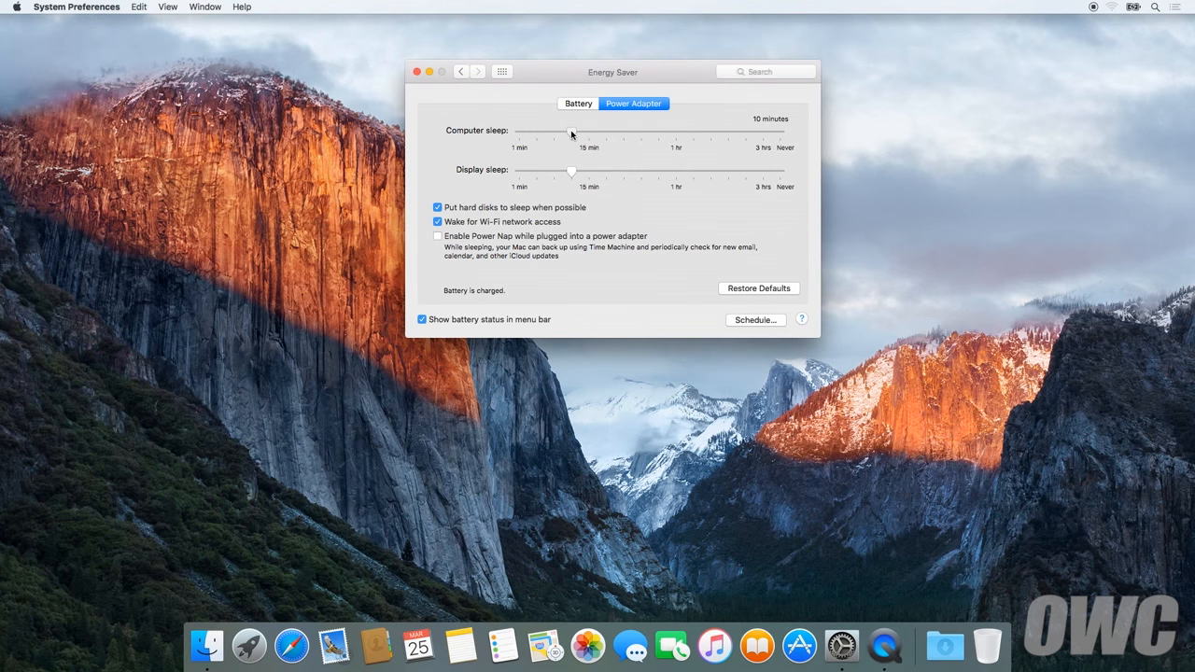
Step: Set Computer and Display sleep to Never on Power Adapter, then Computer sleep to Never on Battery
left_click_drag(571, 132, 780, 133)
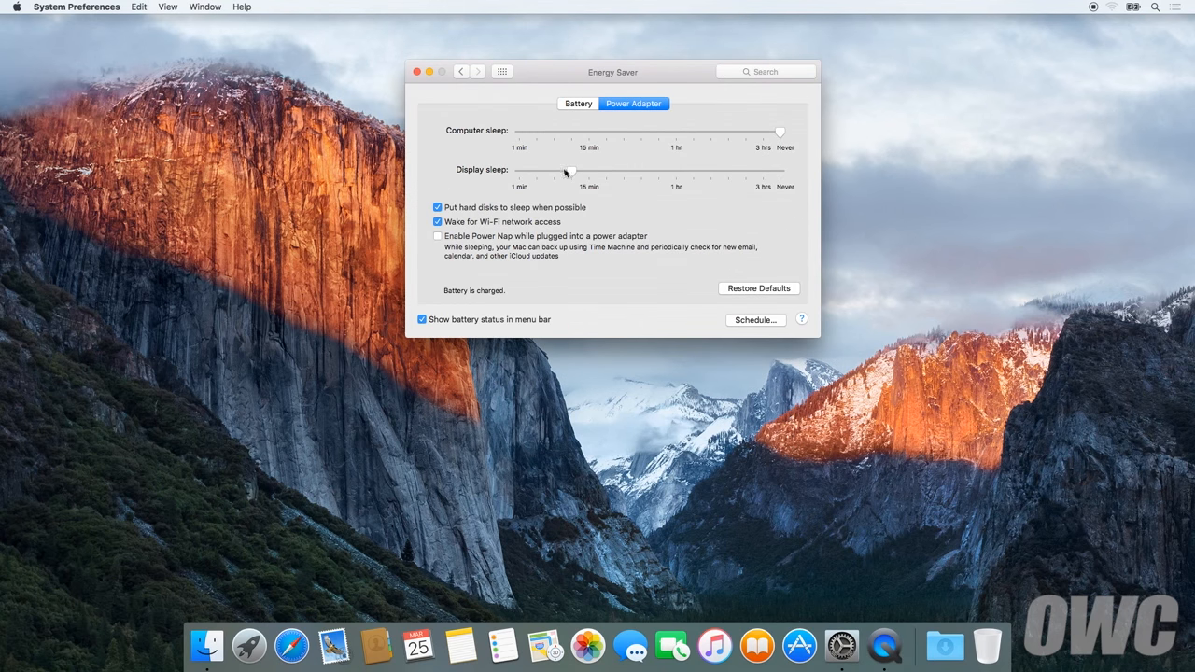
left_click_drag(569, 170, 781, 170)
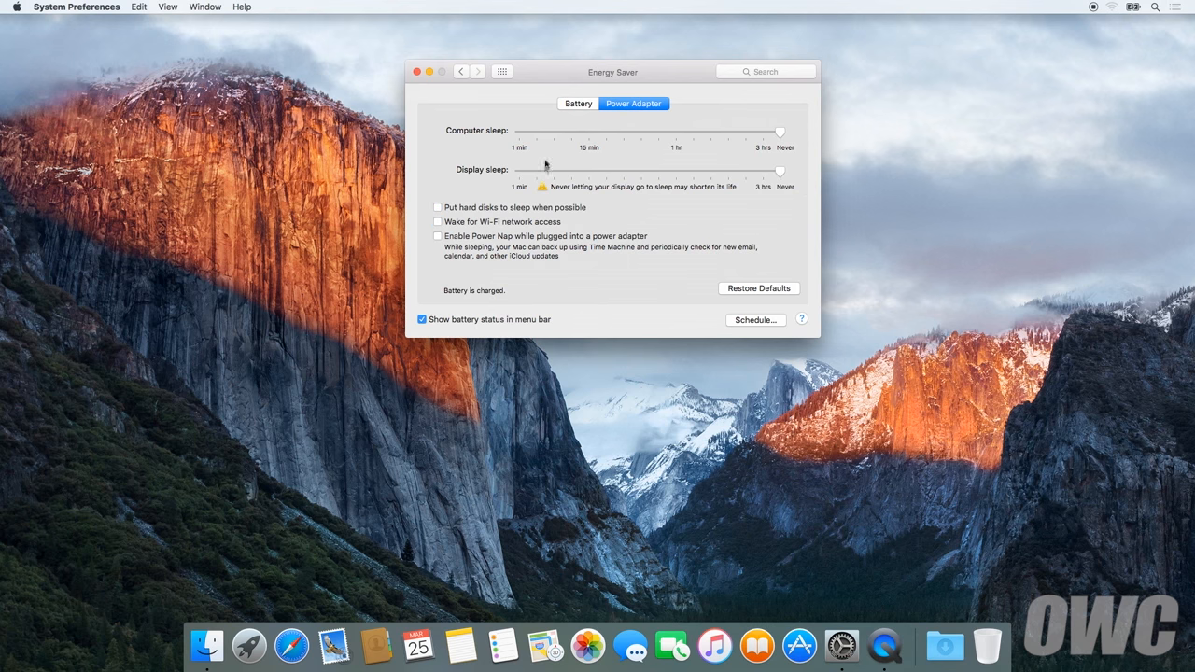
left_click(578, 105)
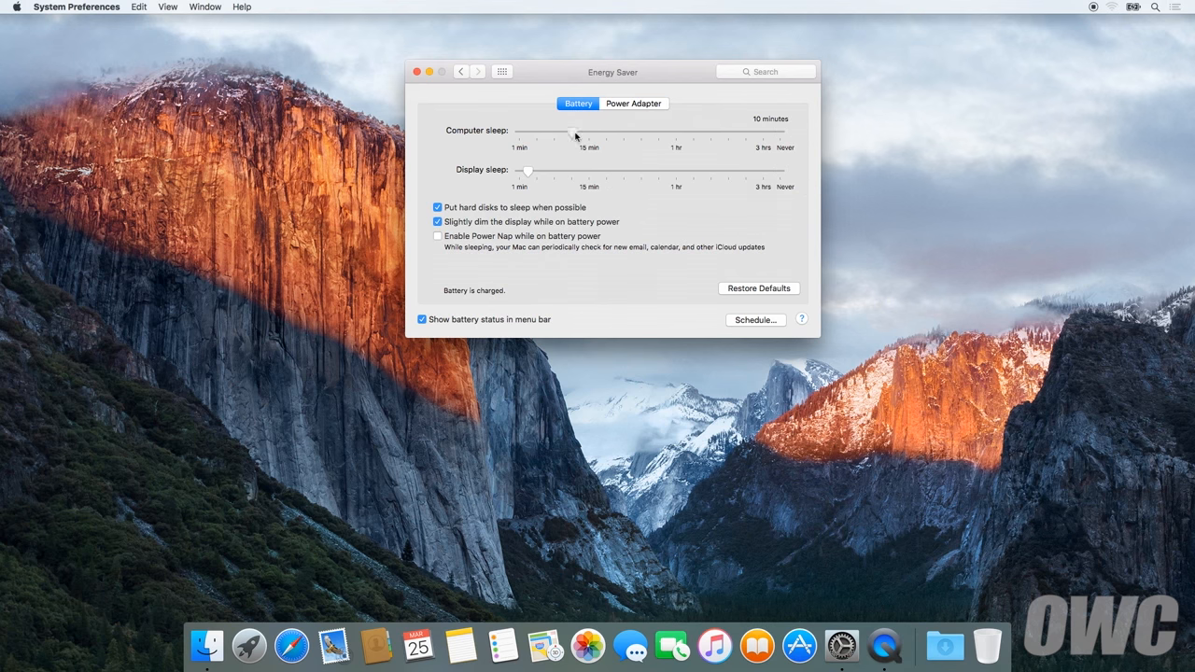
left_click_drag(573, 130, 779, 131)
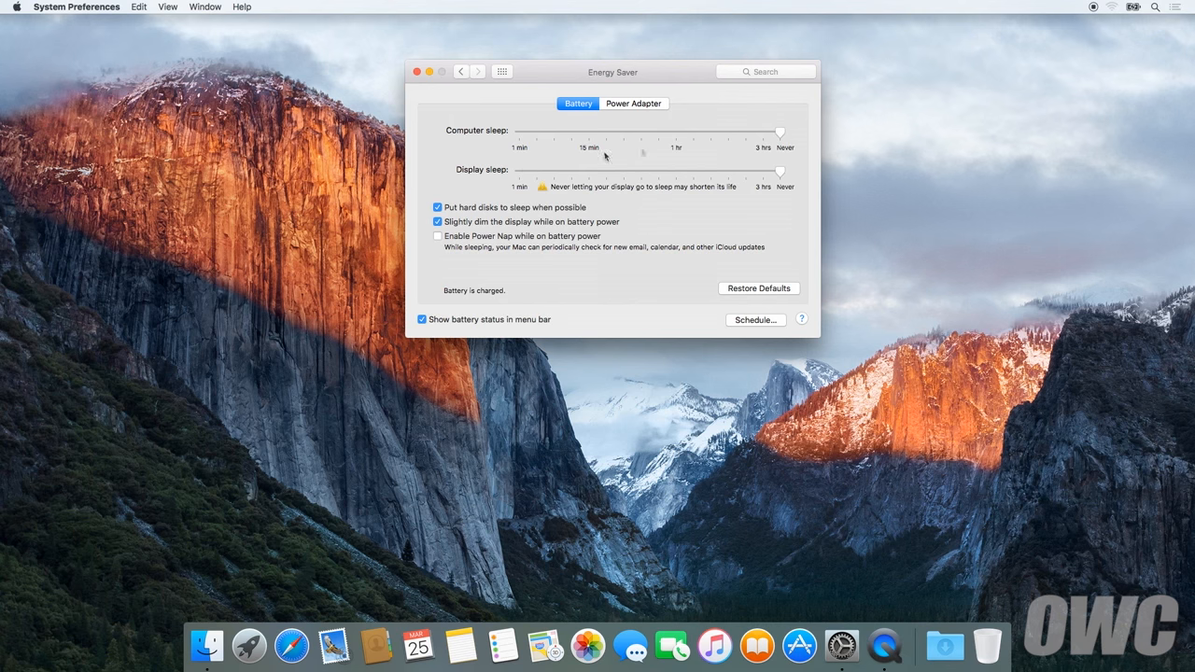